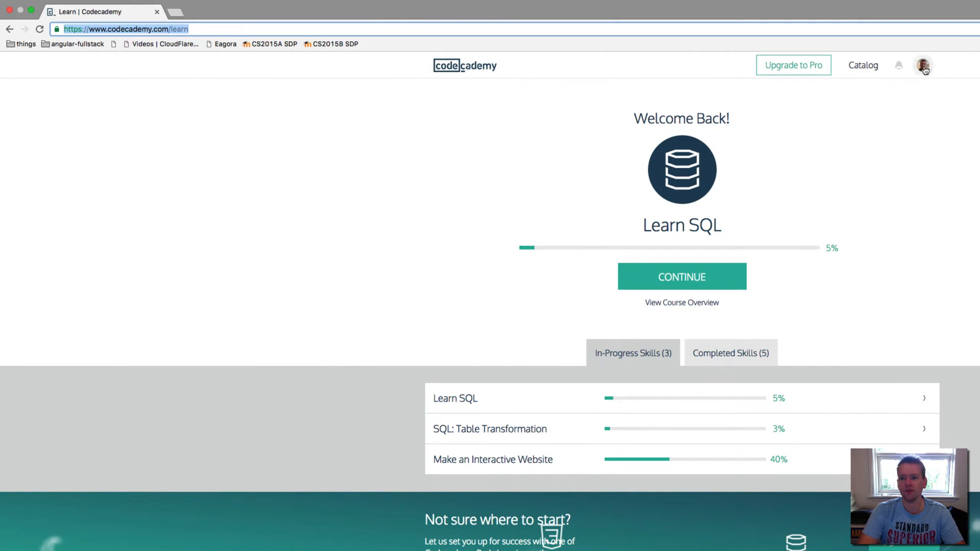
Begin entering the Codecademy course URL ('web') in the browser address bar.
{"action": "left_click", "coordinate": [124, 29]}
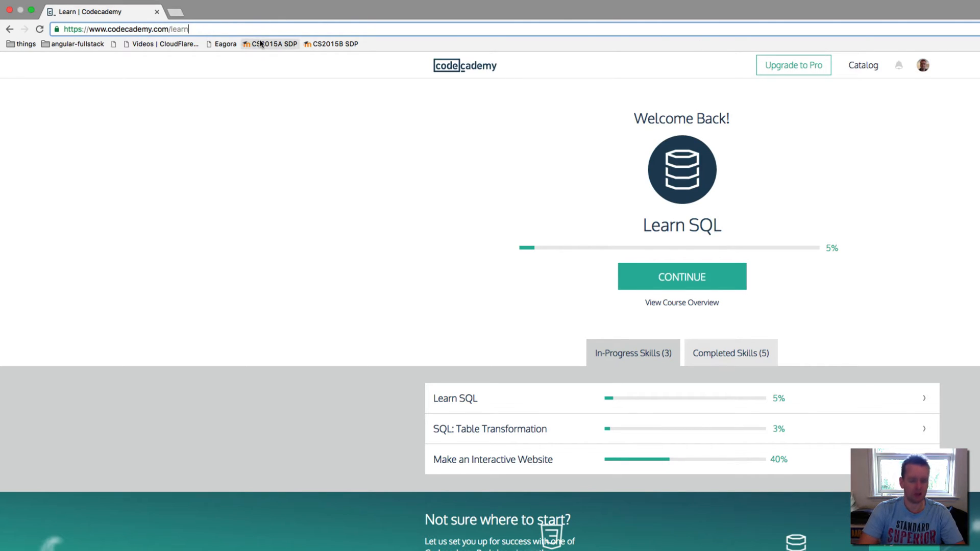
{"action": "type", "text": "web"}
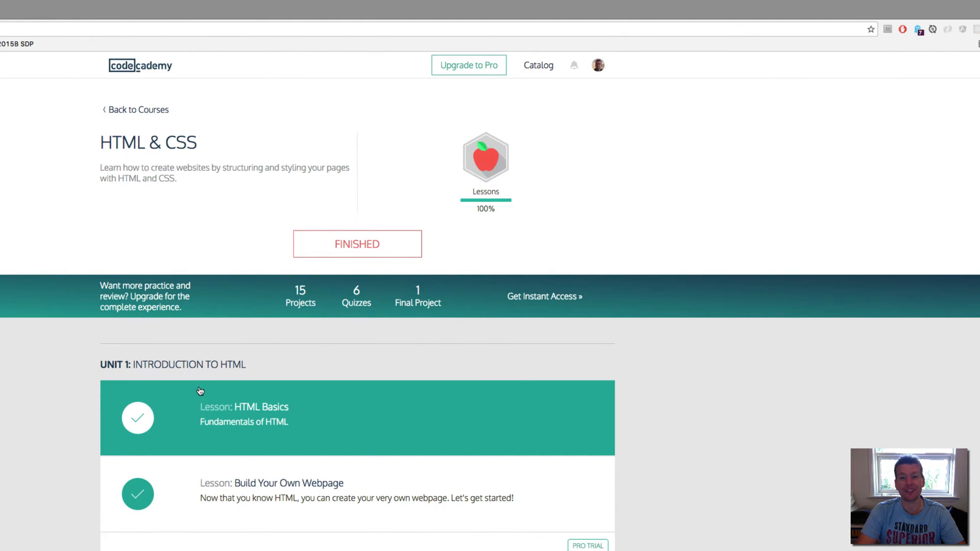
{"action": "mouse_move", "coordinate": [316, 420]}
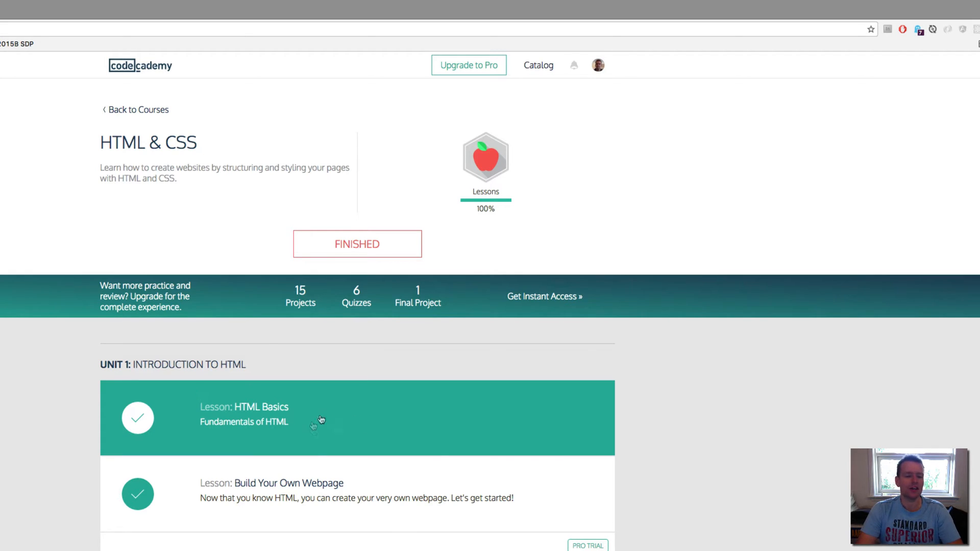
{"action": "mouse_move", "coordinate": [440, 352]}
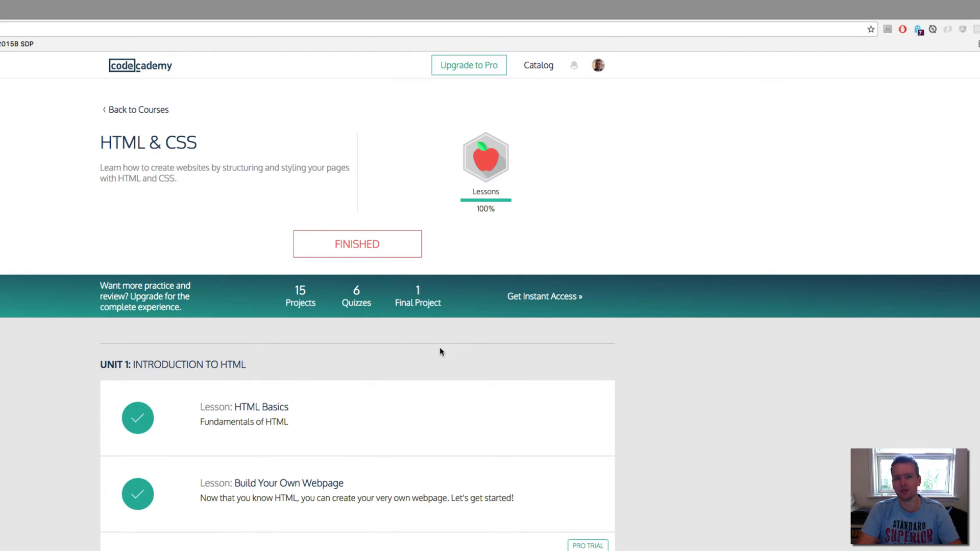
{"action": "mouse_move", "coordinate": [331, 419]}
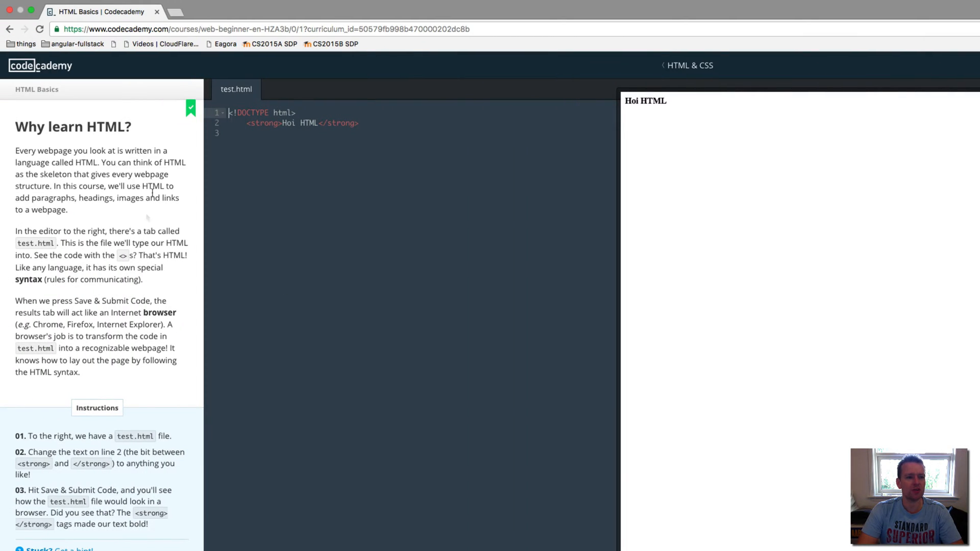
{"action": "mouse_move", "coordinate": [177, 317]}
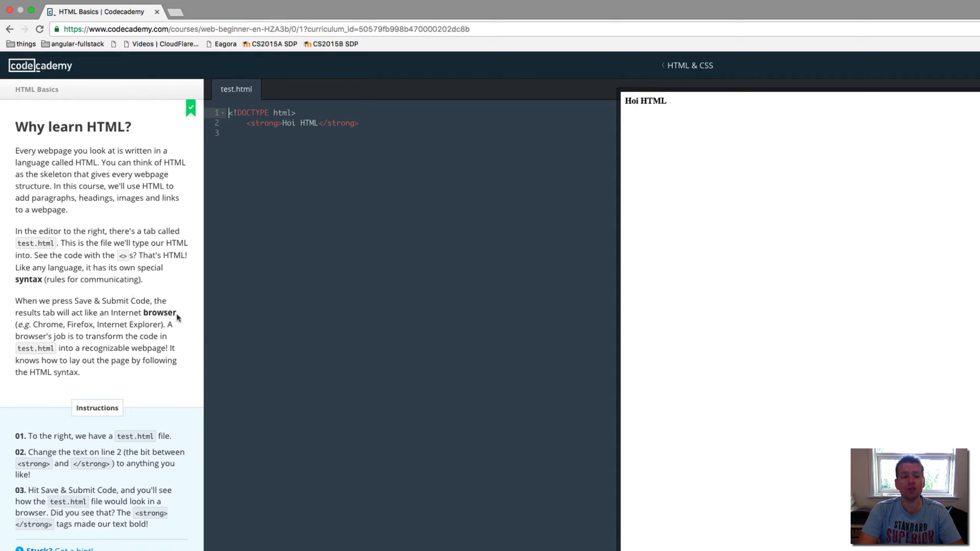
{"action": "mouse_move", "coordinate": [307, 156]}
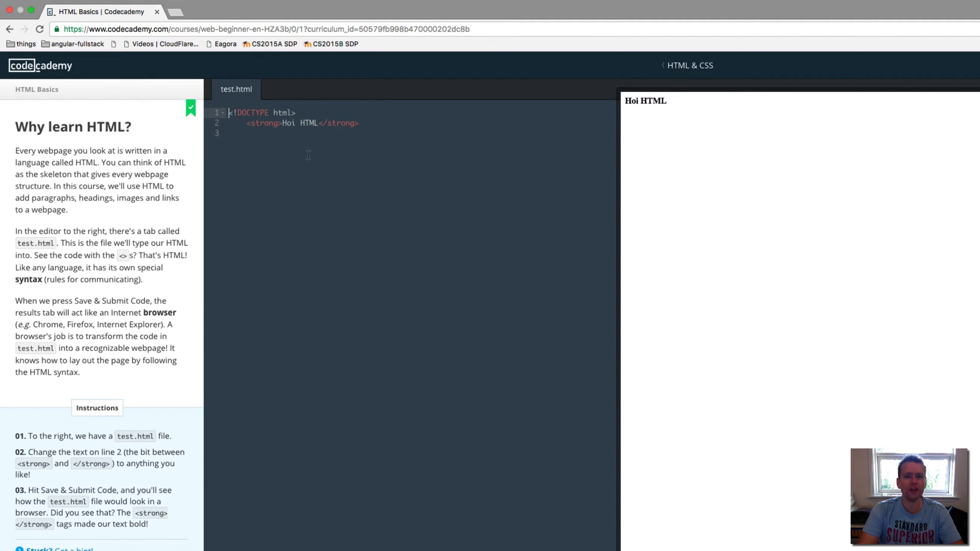
{"action": "mouse_move", "coordinate": [713, 160]}
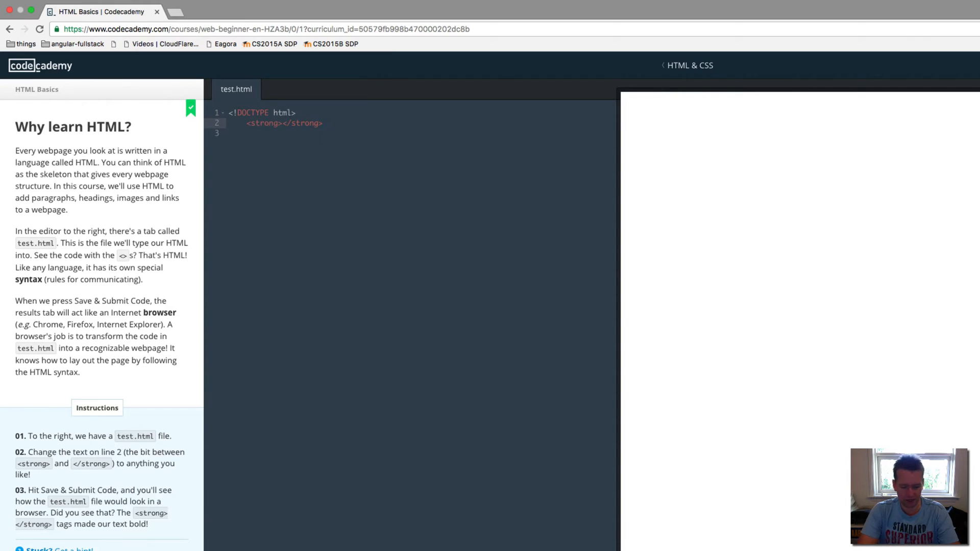
Replace 'Hoi HTML' inside the <strong> tags on line 2 with 'Welcome'.
{"action": "type", "text": "VW"}
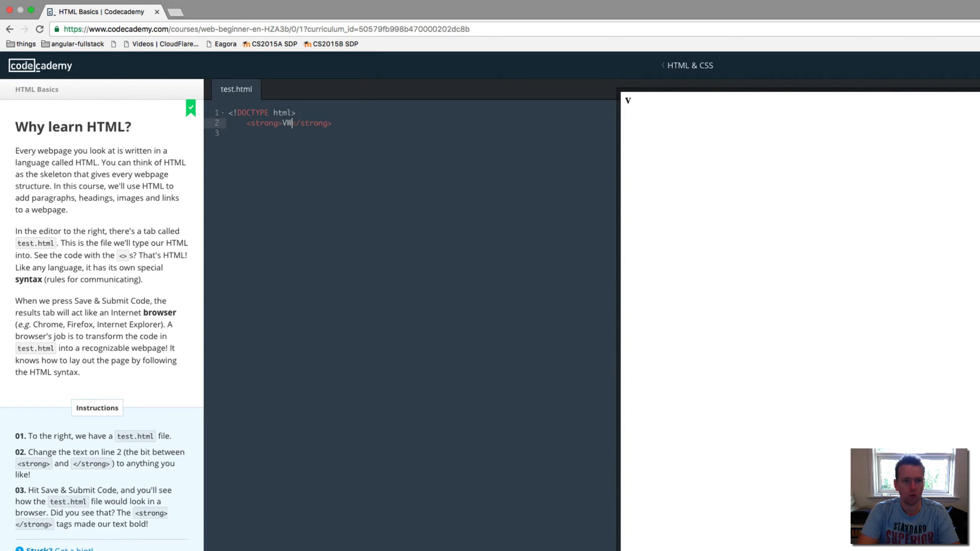
{"action": "type", "text": "Welcome"}
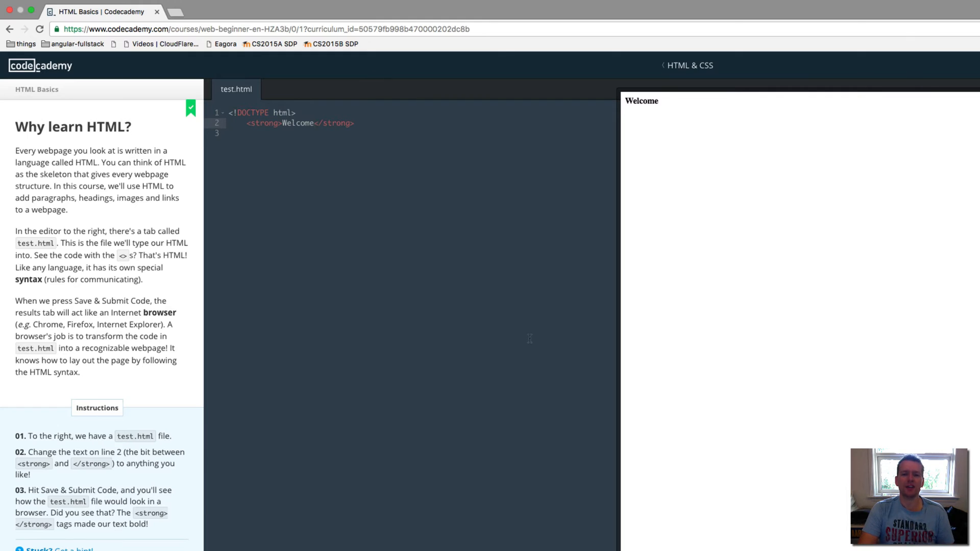
Save and submit the code with 'Welcome' in bold via Save & Submit Code.
{"action": "scroll", "scroll_direction": "down", "scroll_amount": 3}
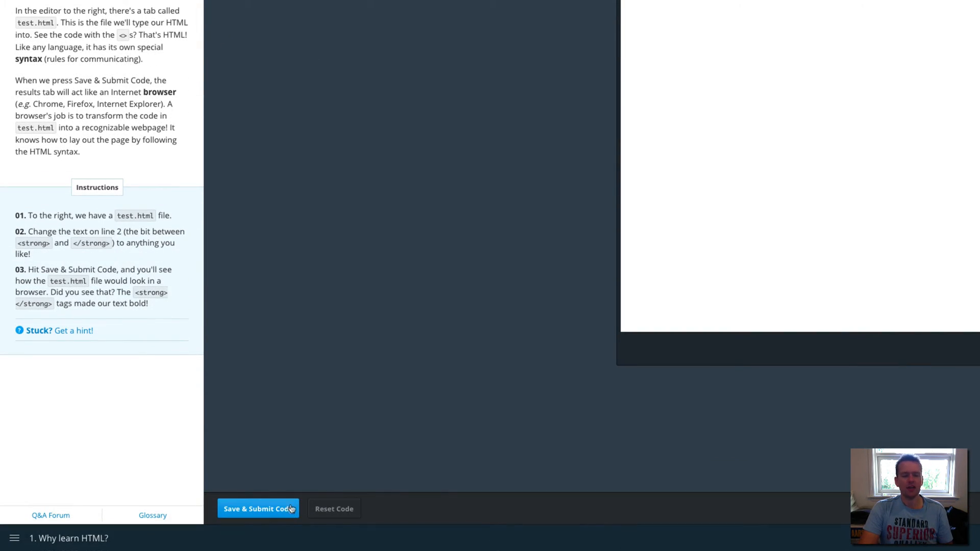
{"action": "left_click", "coordinate": [258, 509]}
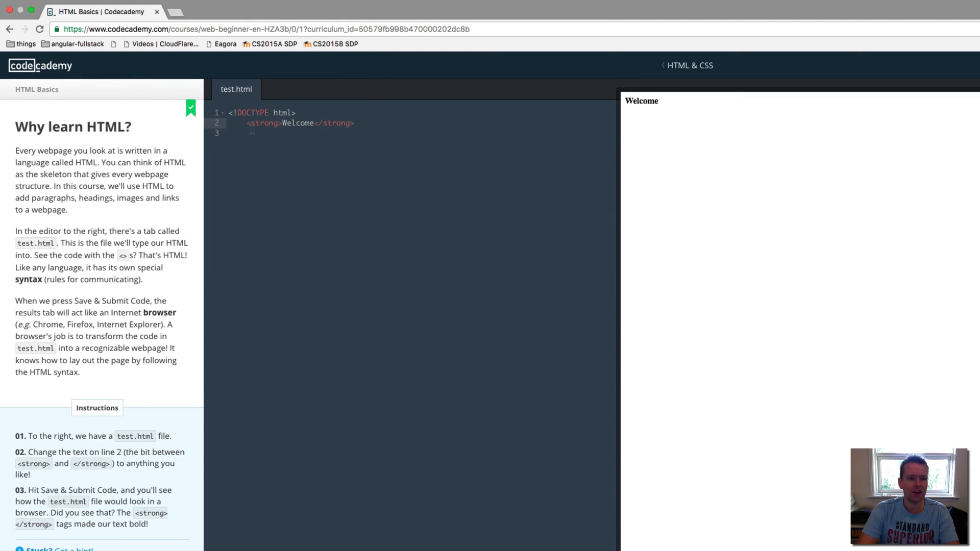
{"action": "left_click", "coordinate": [282, 123]}
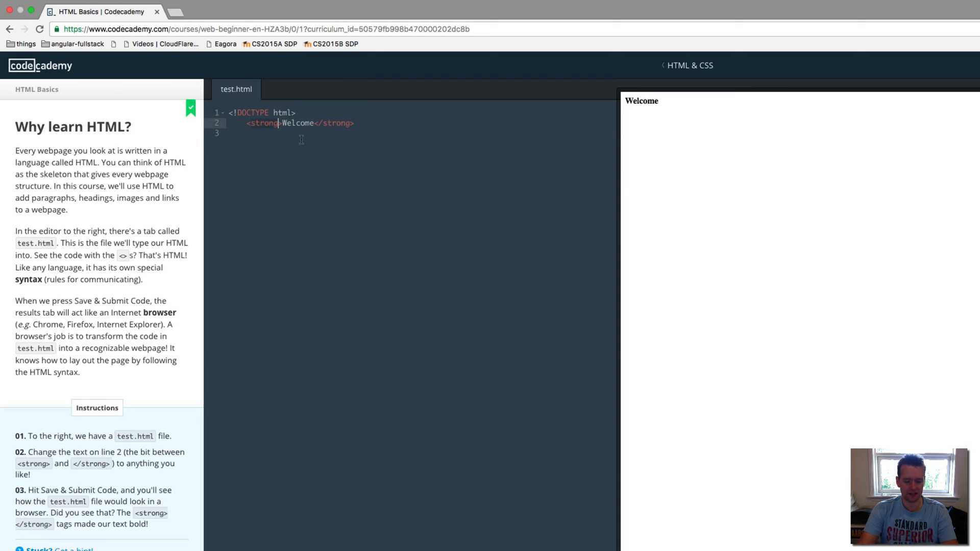
{"action": "type", "text": "div"}
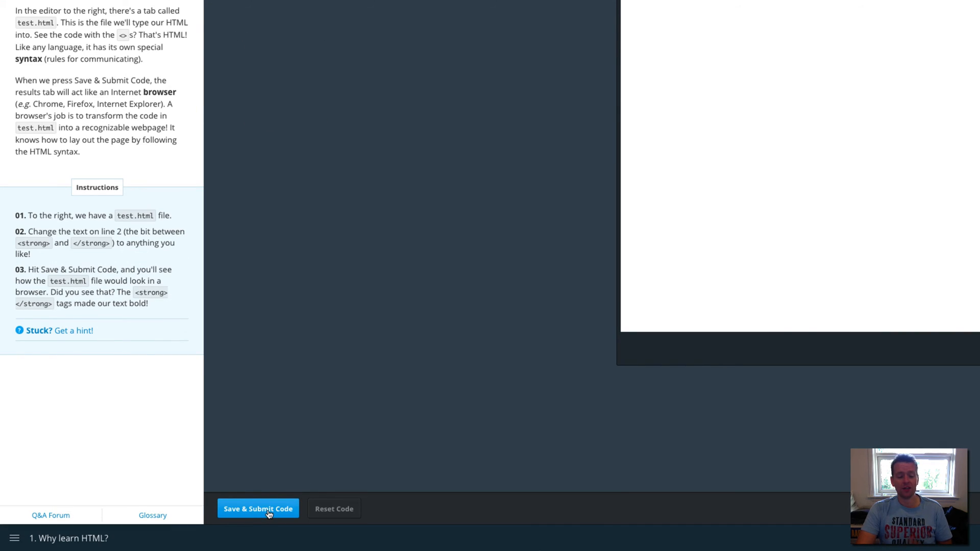
Submit the passing code and start the next lesson, 'HTML and CSS'.
{"action": "left_click", "coordinate": [257, 508]}
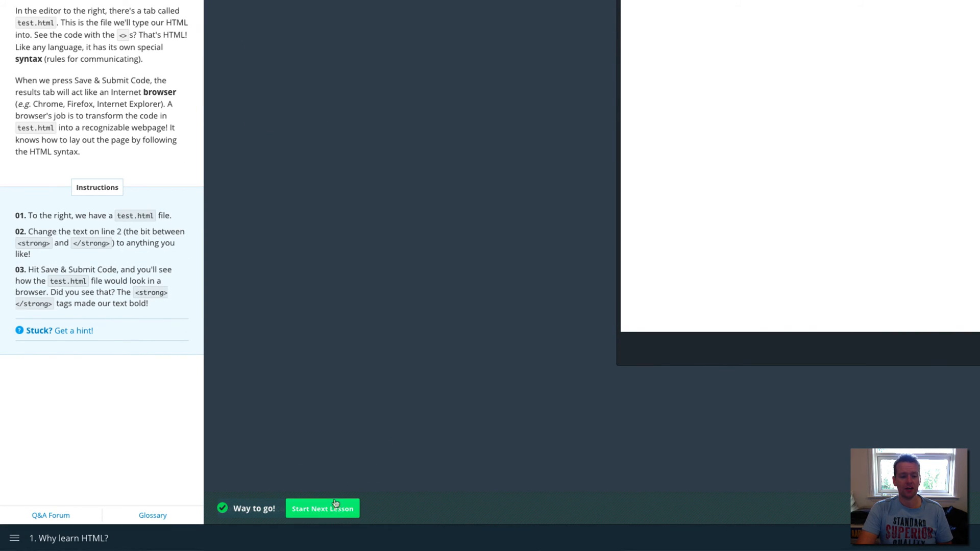
{"action": "left_click", "coordinate": [322, 509]}
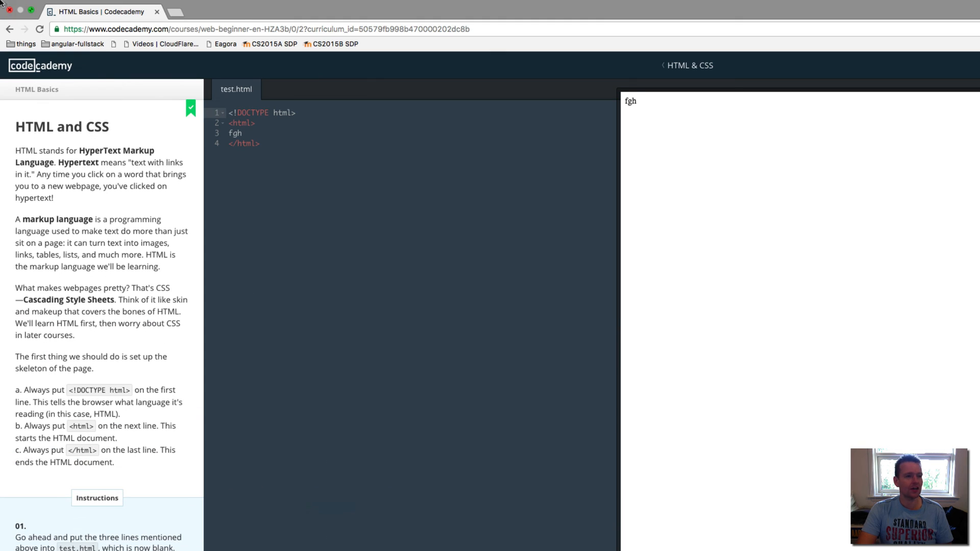
{"action": "mouse_move", "coordinate": [274, 159]}
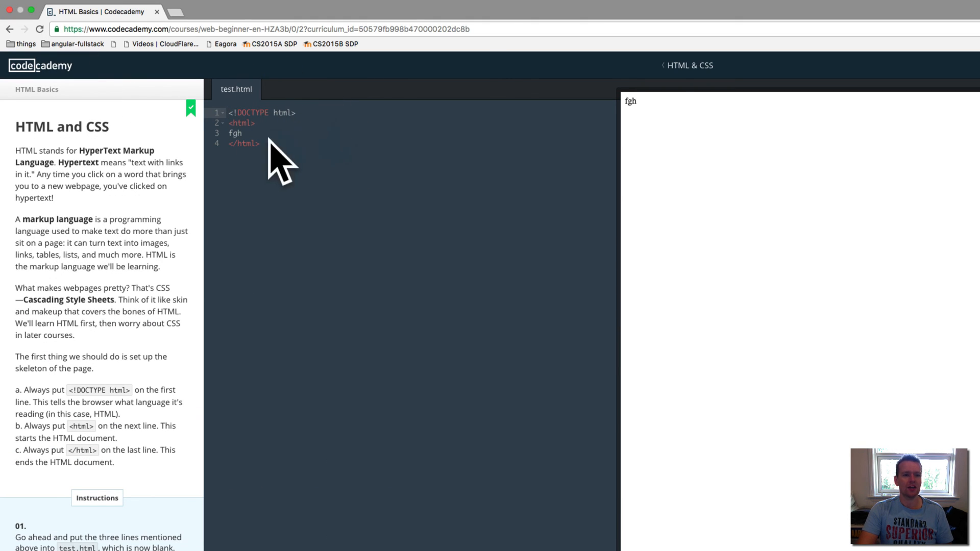
{"action": "mouse_move", "coordinate": [786, 273]}
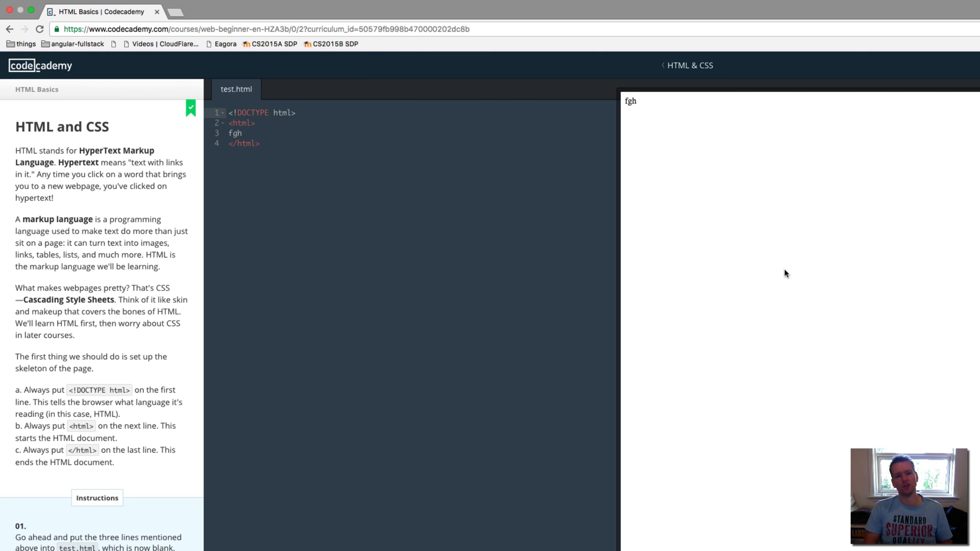